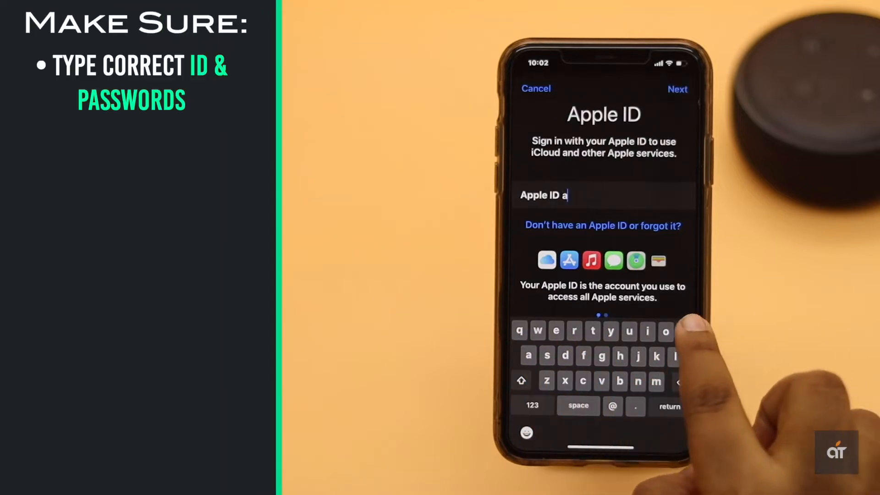
Type 'pplet' into the Apple ID field before leaving Settings.
text(pplet)
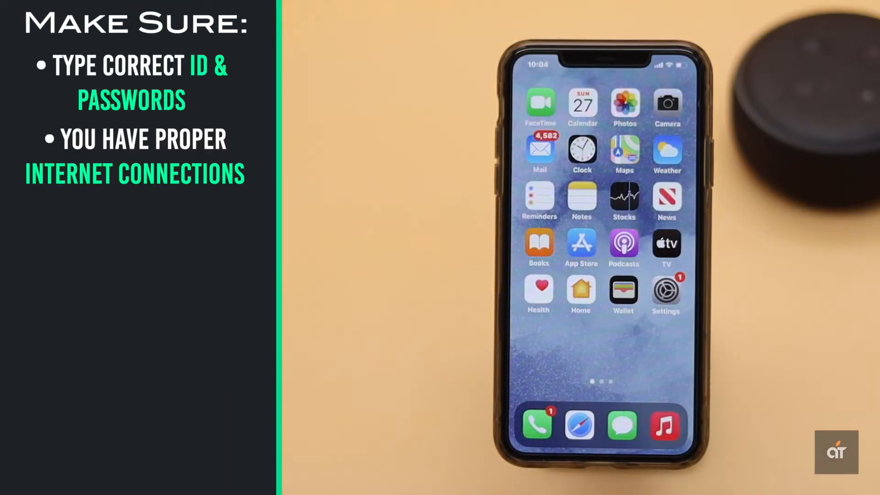
Load apple.com in Safari and scroll the page to confirm connectivity.
click(580, 423)
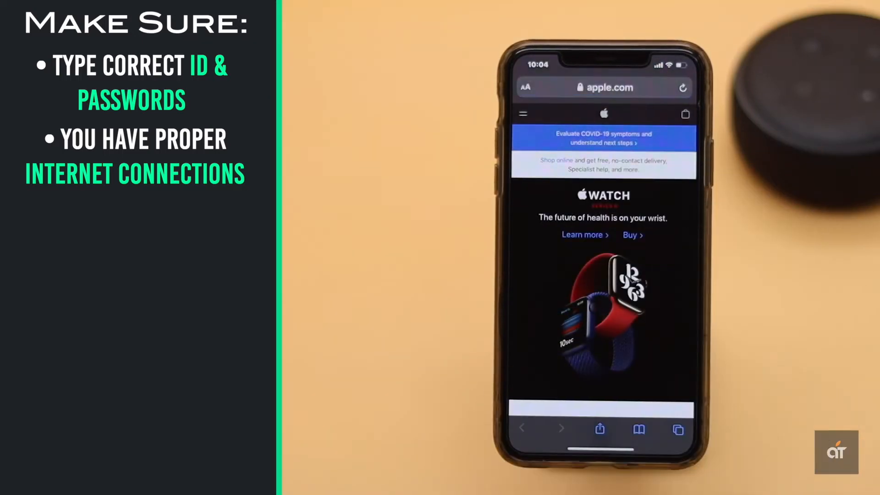
scroll(down, 3)
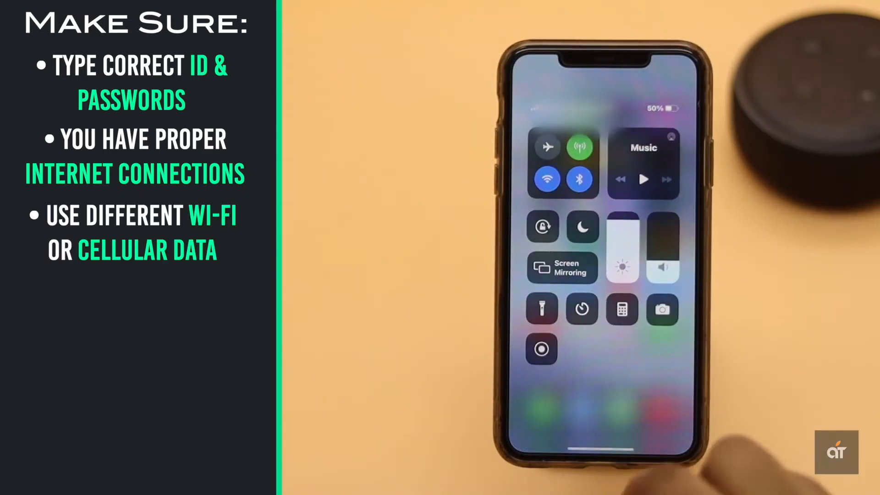
Check the Wi-Fi and Cellular toggles in Control Center.
click(547, 178)
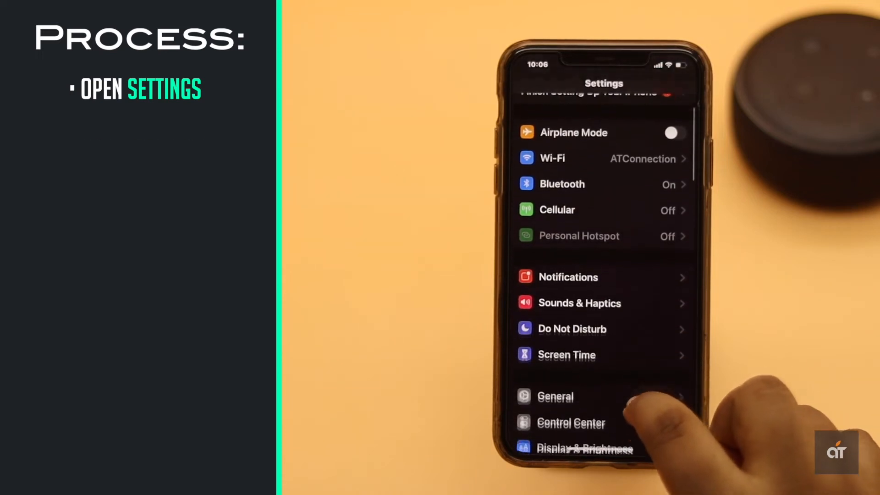
Reset network settings under General > Reset, then join ATConnection with its password.
click(555, 396)
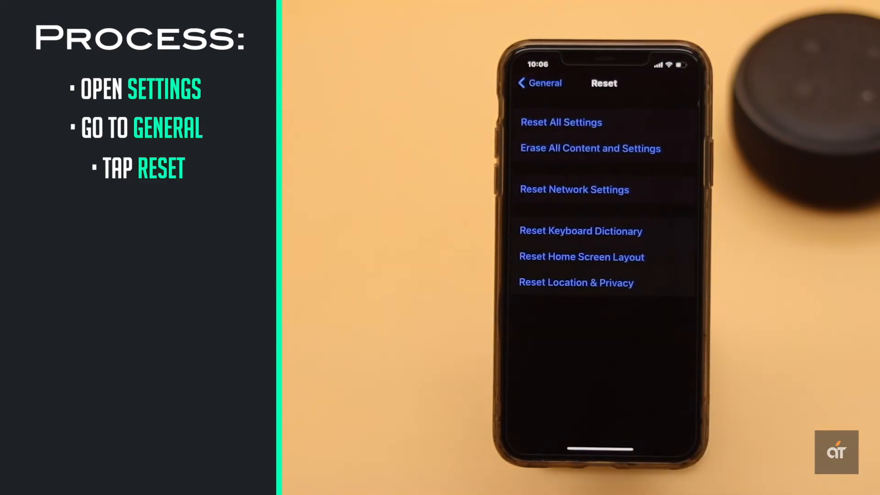
click(574, 190)
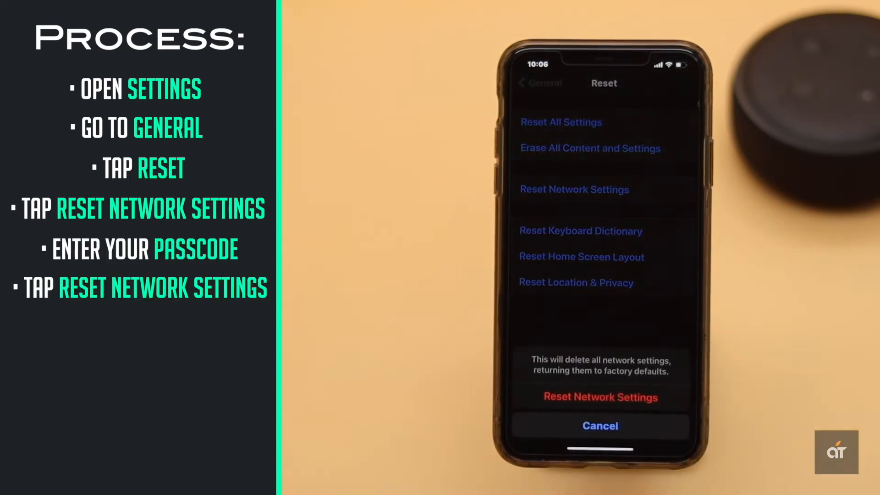
click(600, 397)
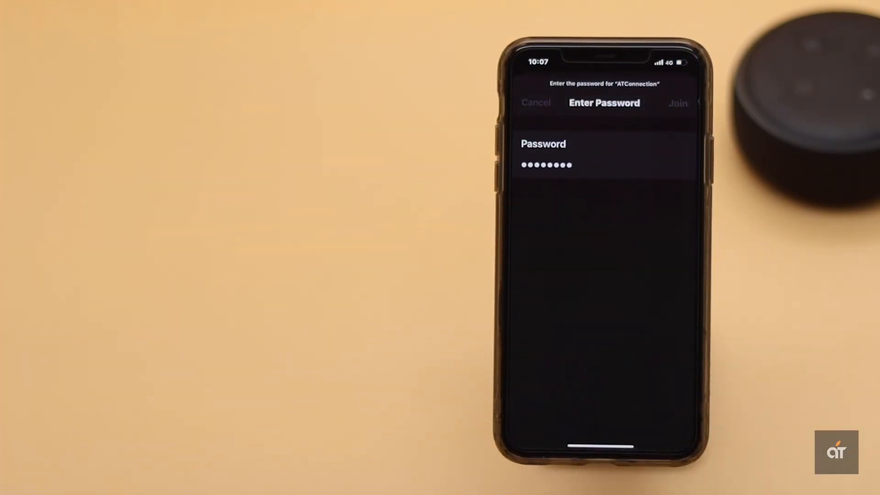
click(678, 102)
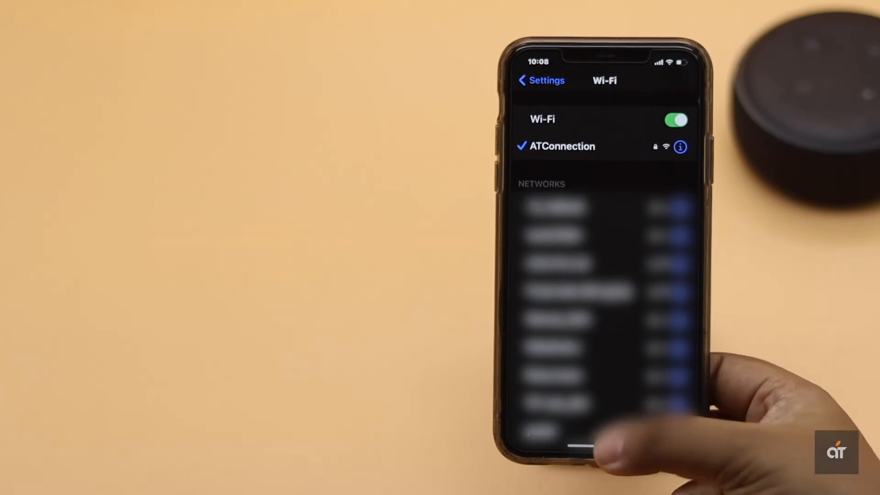